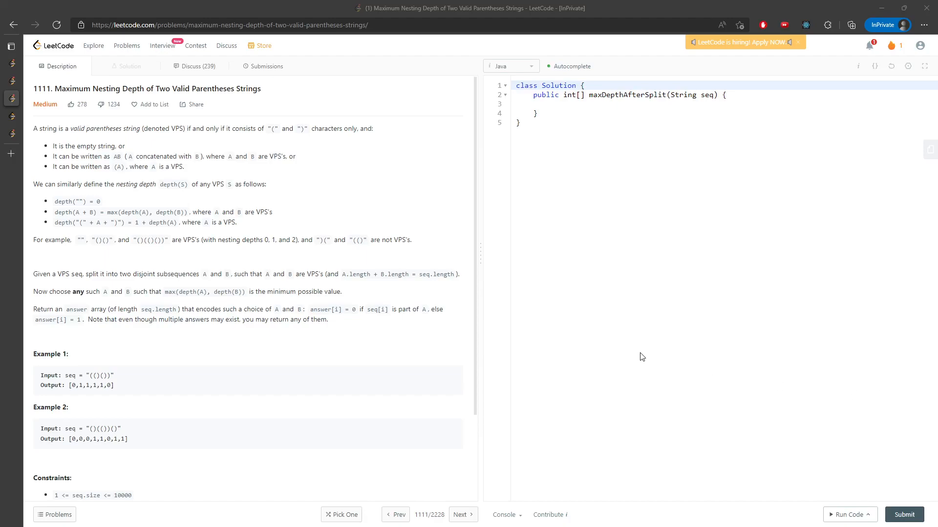
mouse_move(331, 210)
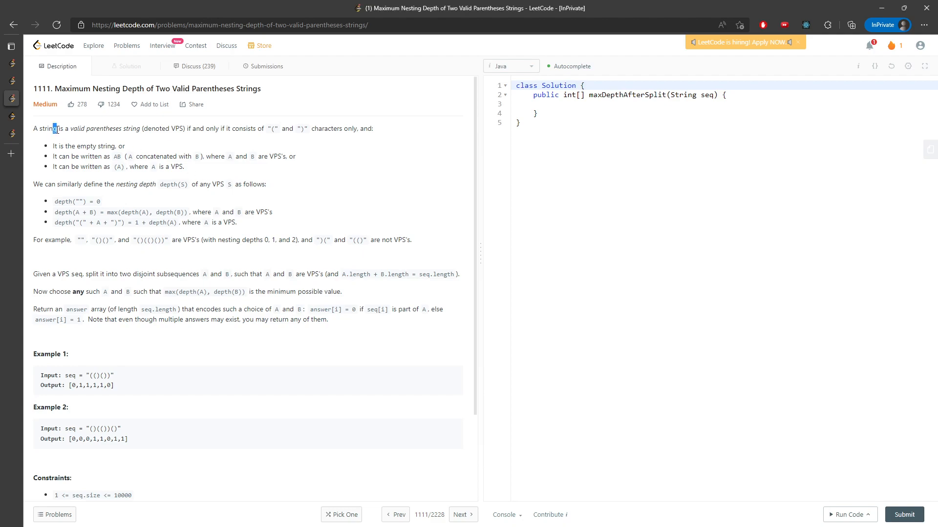
Read the VPS, AB and (A) rules, then capture the problem description area for markup
left_click_drag(53, 129, 169, 129)
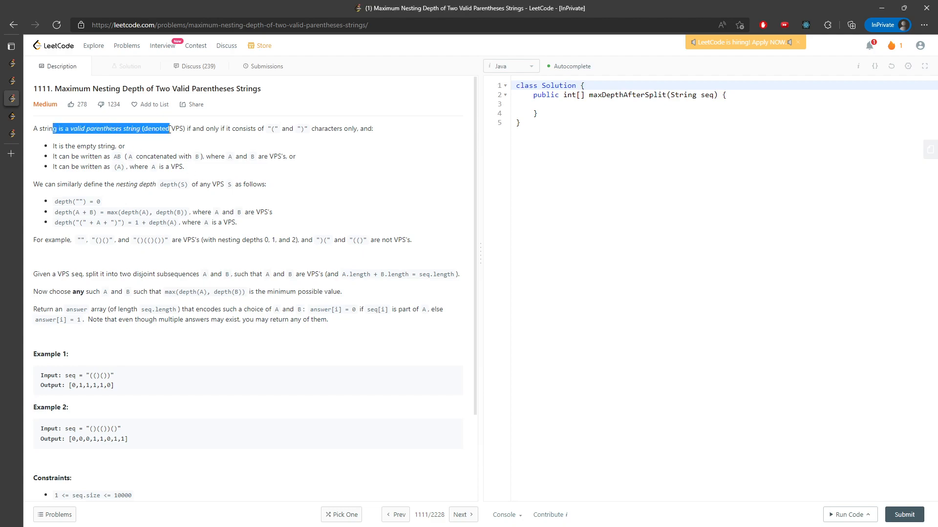
left_click(220, 132)
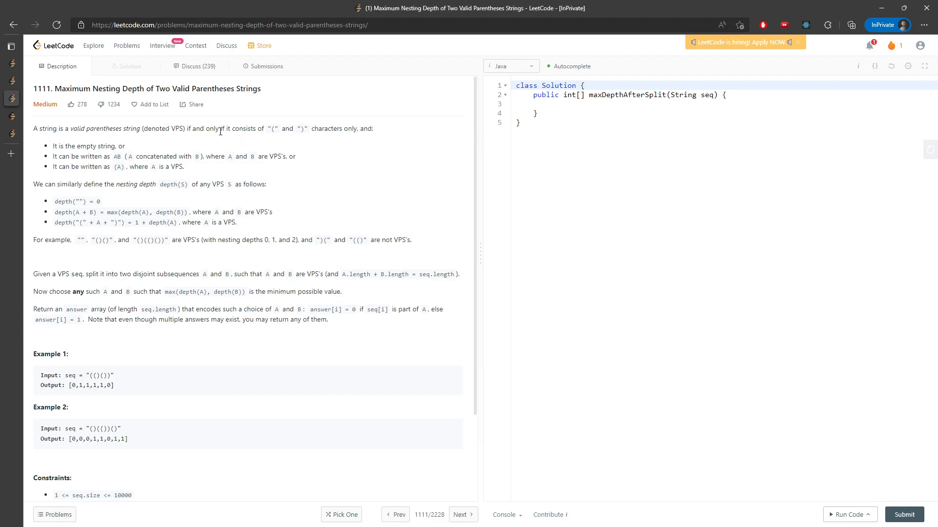
left_click_drag(227, 129, 308, 129)
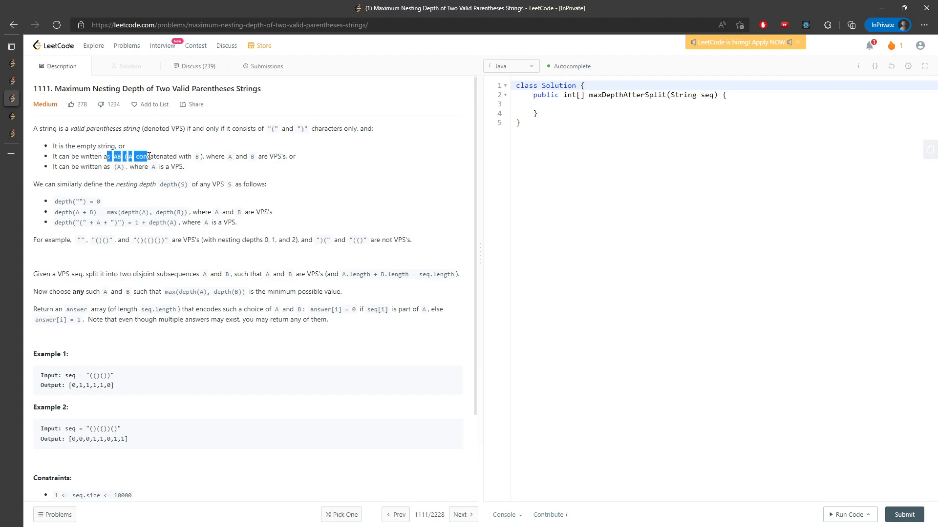
left_click_drag(95, 157, 175, 166)
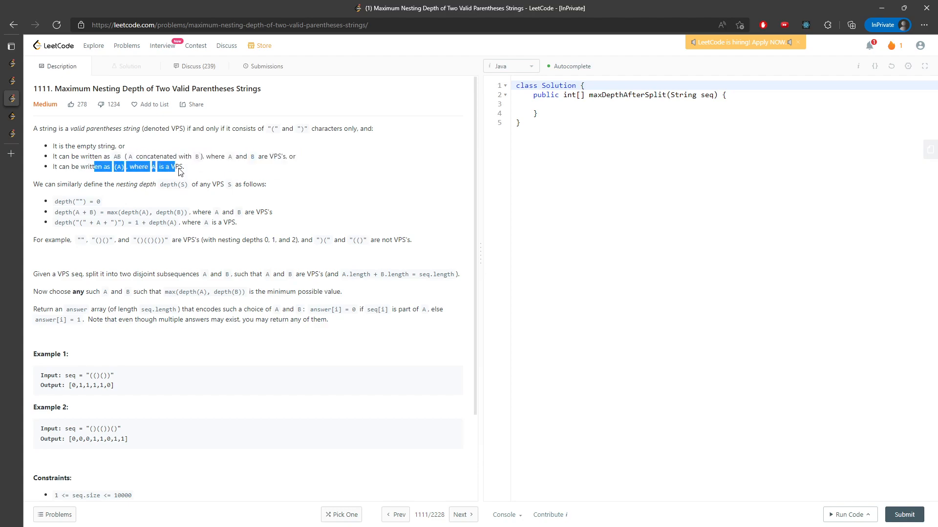
left_click(411, 344)
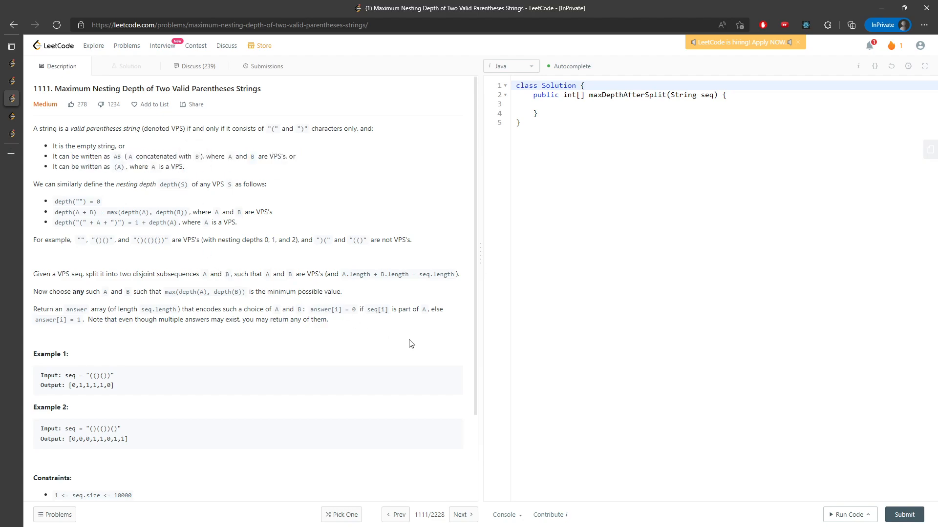
left_click_drag(33, 59, 508, 445)
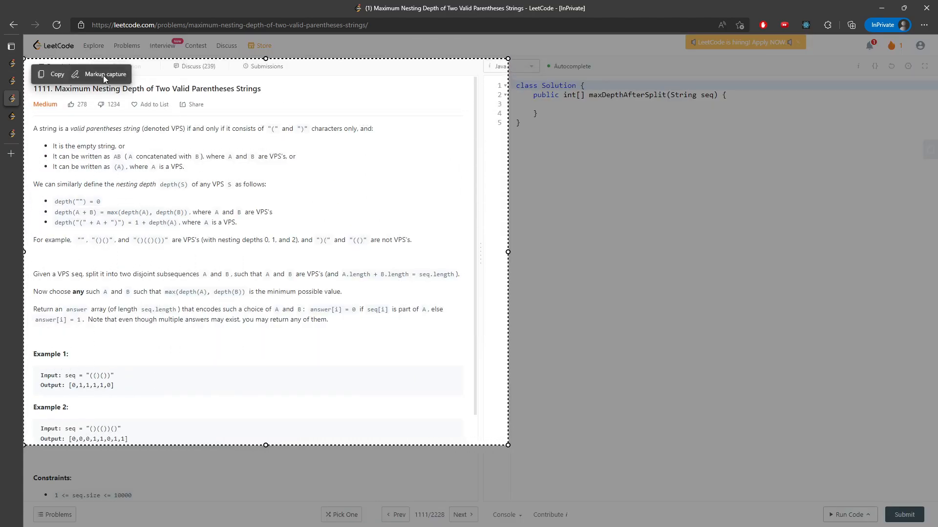
left_click(104, 73)
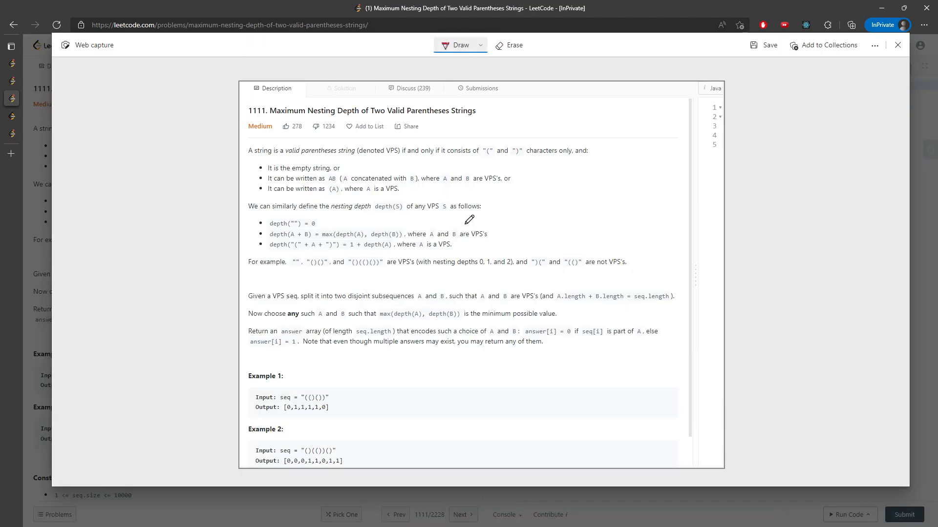
mouse_move(314, 431)
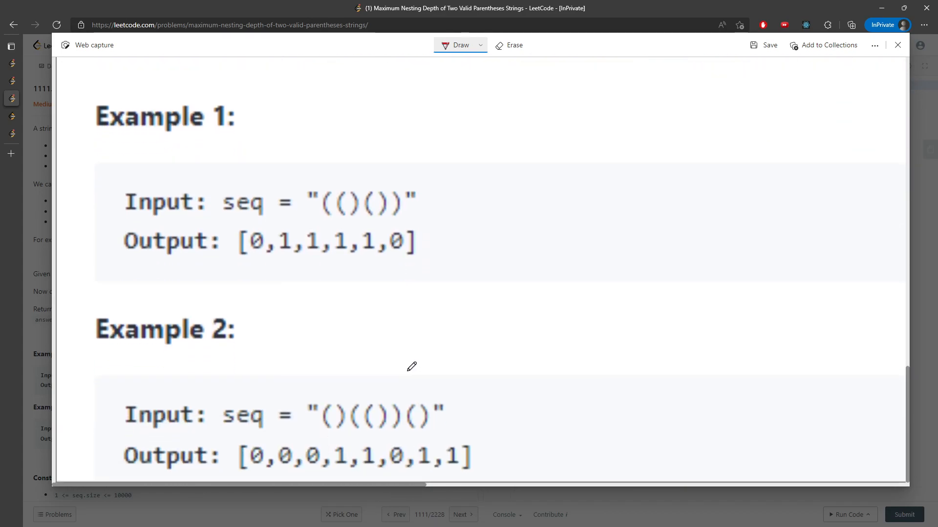
mouse_move(326, 167)
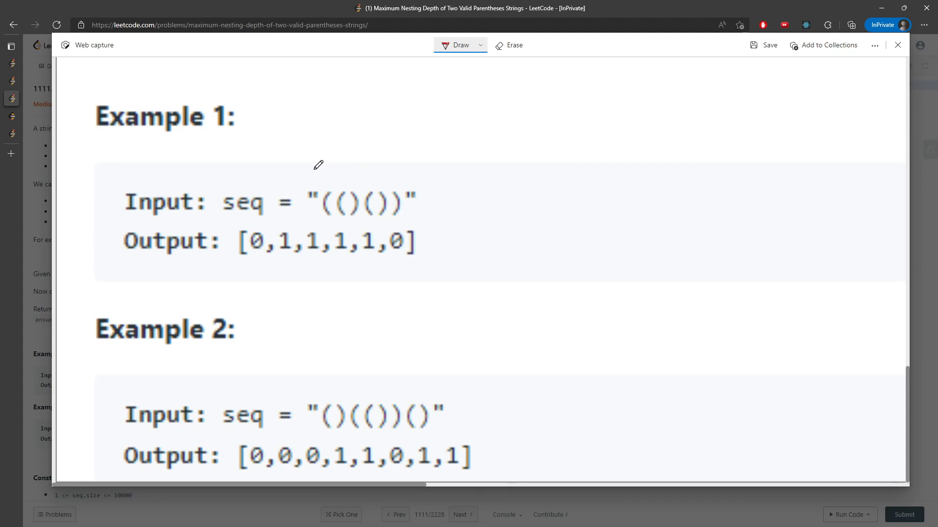
mouse_move(321, 182)
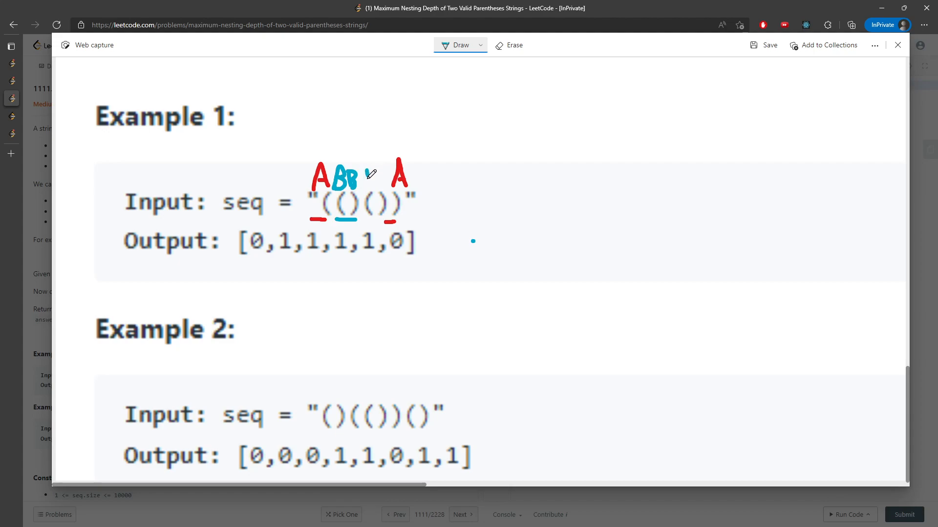
Label Example 1's second inner pair B and sketch depth marks below its output
left_click_drag(369, 180, 383, 186)
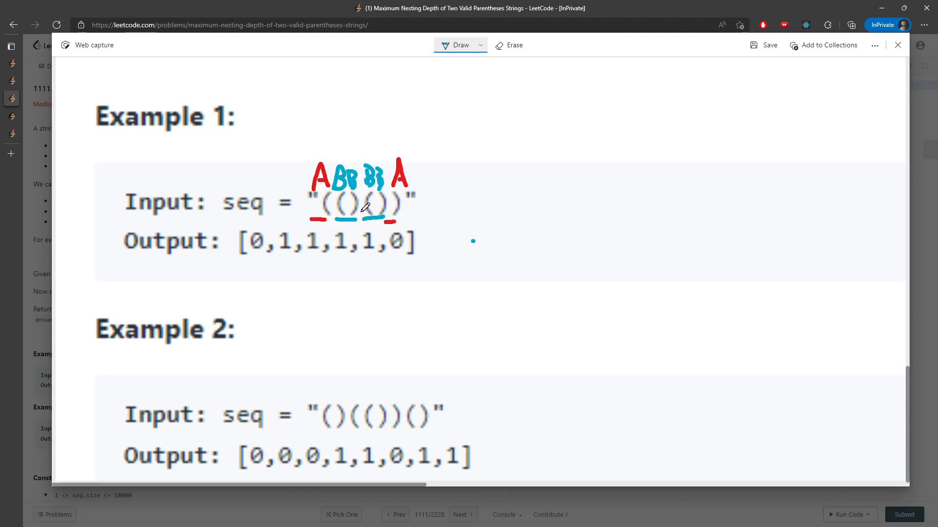
mouse_move(363, 282)
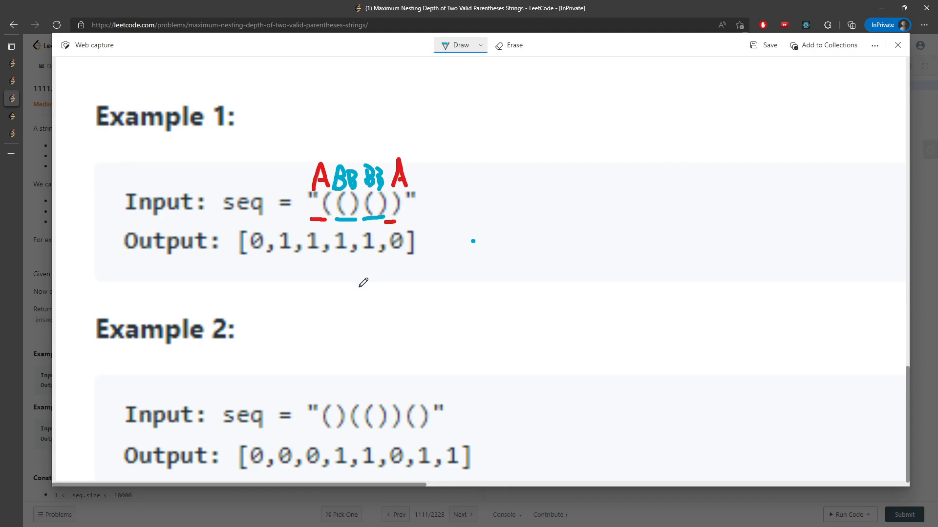
left_click_drag(374, 293, 425, 338)
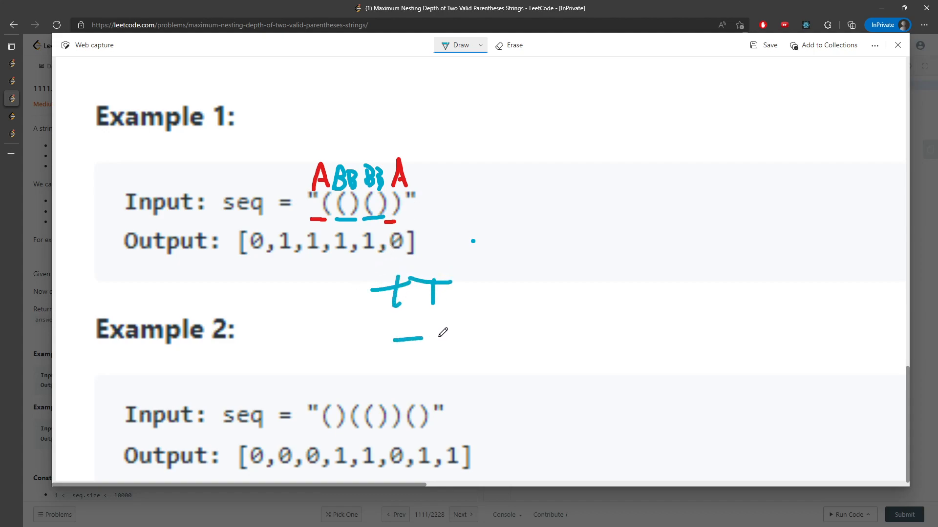
left_click_drag(437, 341, 460, 327)
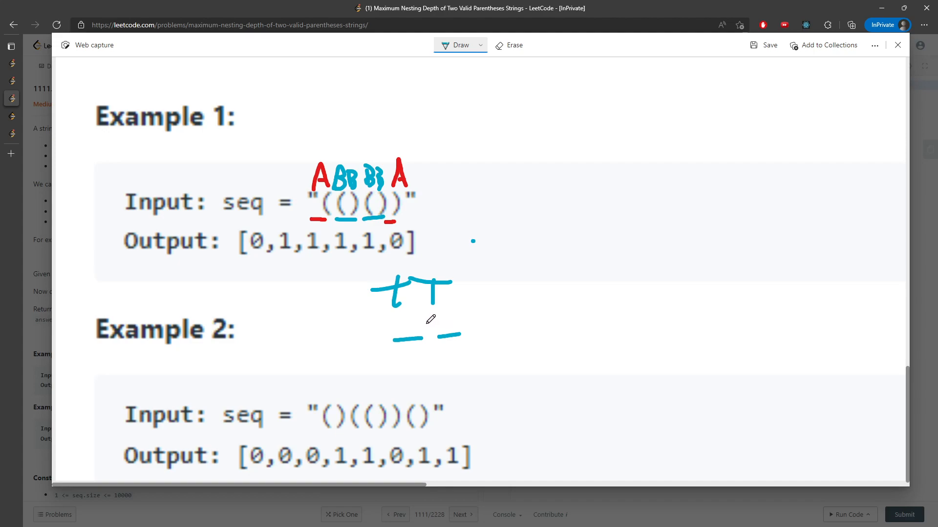
mouse_move(416, 324)
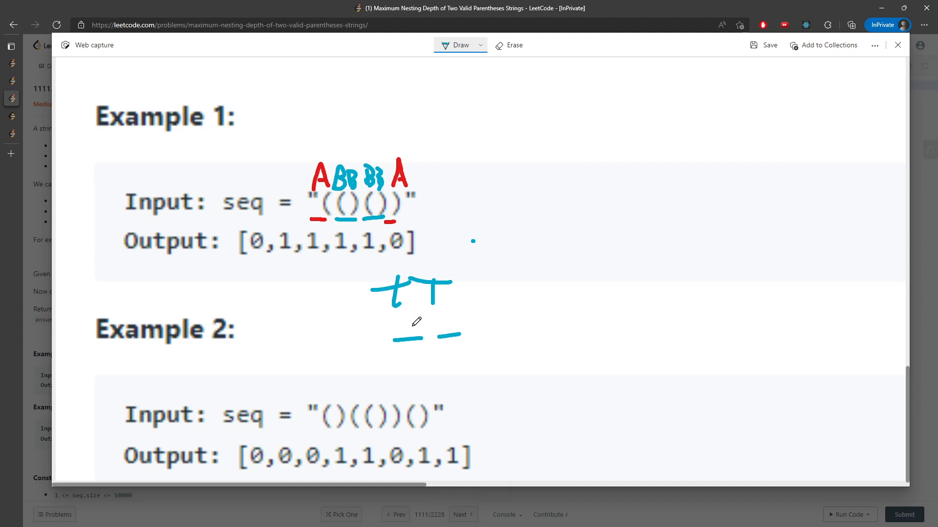
mouse_move(427, 322)
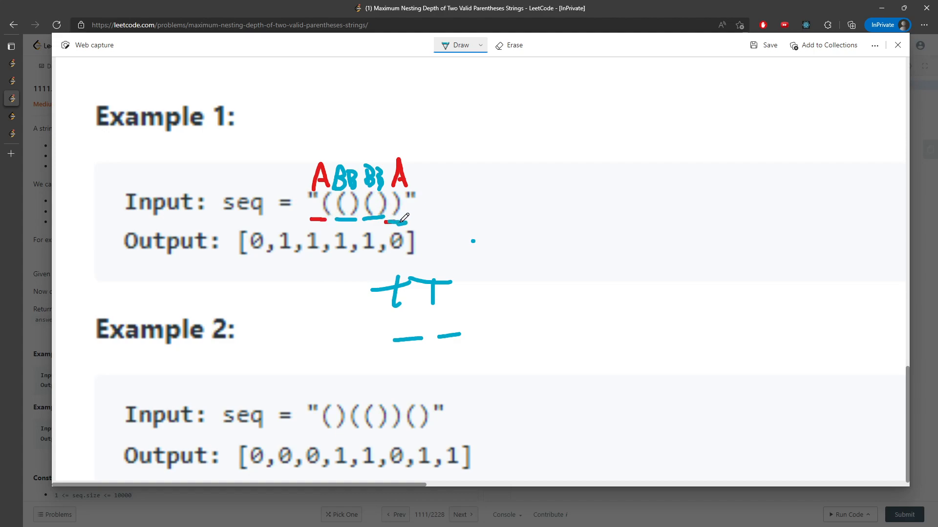
left_click(509, 44)
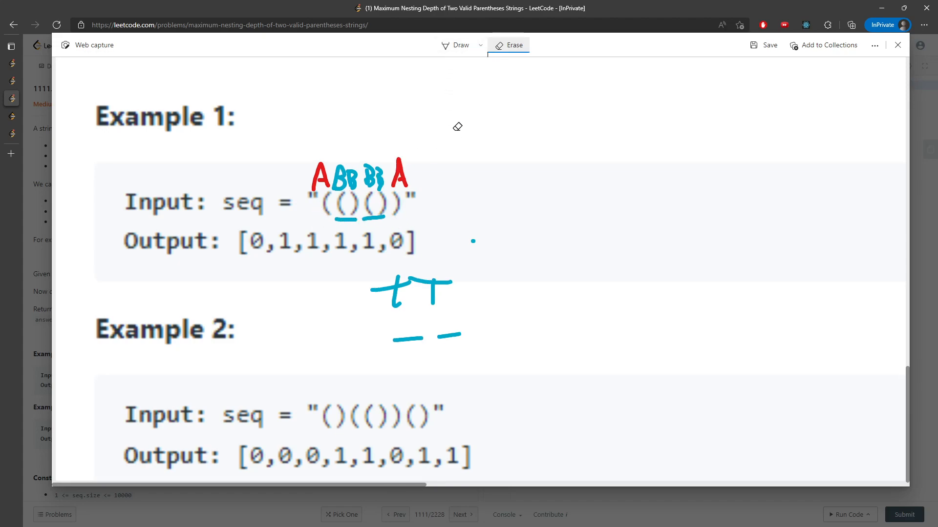
left_click(459, 45)
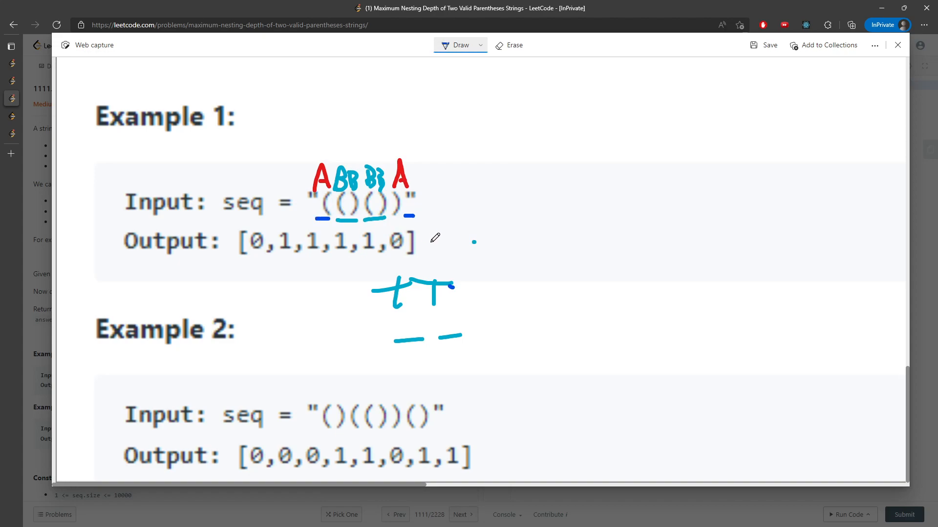
Finish the V-shaped depth sketch with a baseline and circle the outer parenthesis
left_click_drag(457, 275, 459, 296)
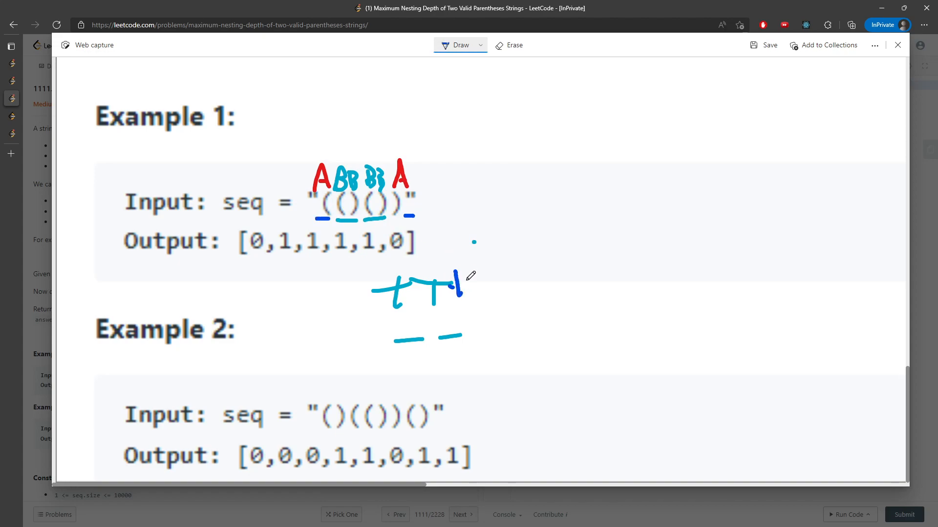
left_click_drag(466, 278, 535, 308)
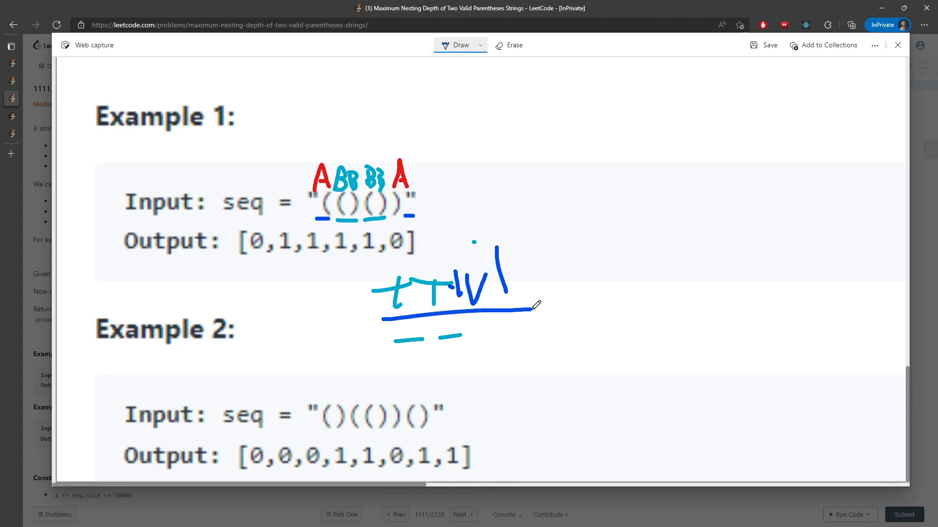
left_click_drag(332, 191, 320, 222)
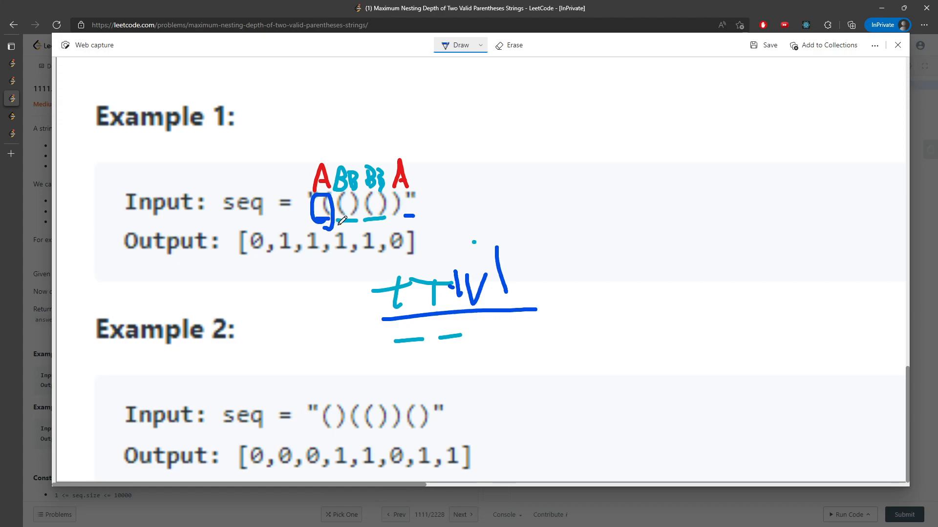
left_click_drag(334, 203, 345, 225)
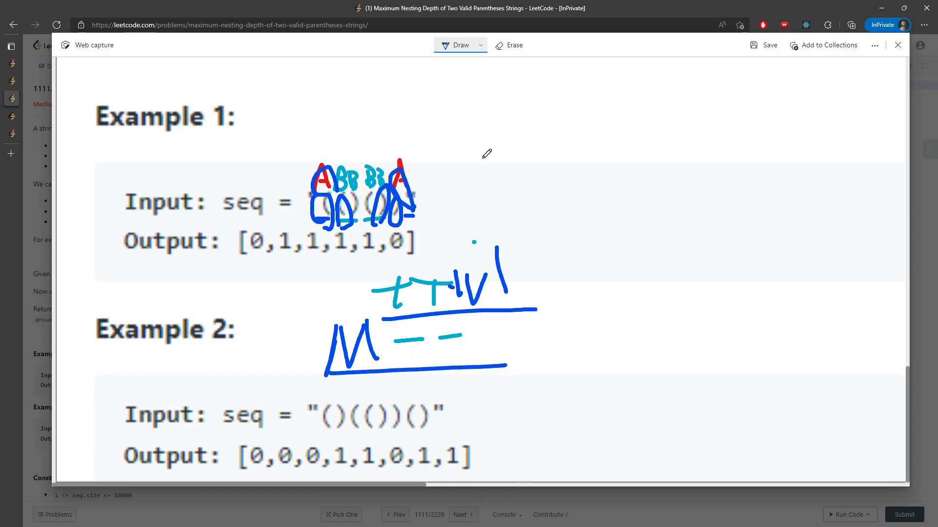
left_click(897, 45)
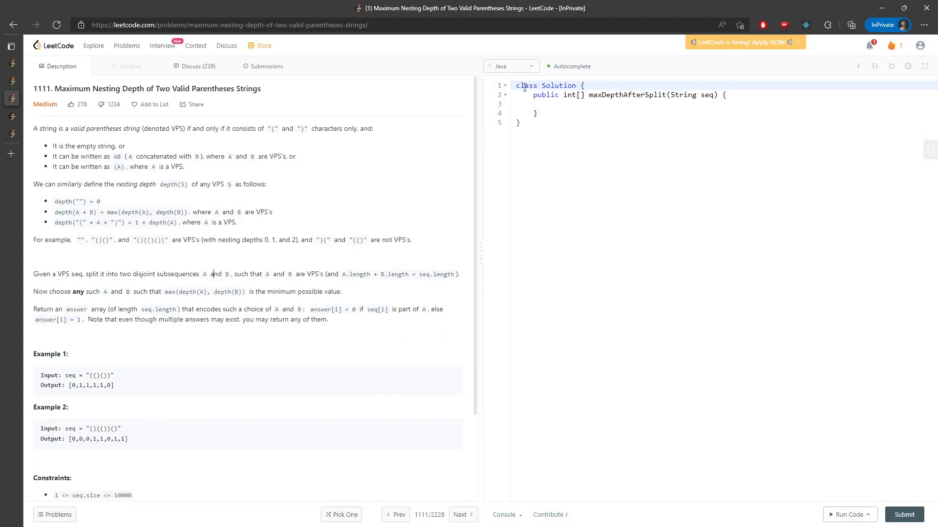
Allocate res of seq.length(), declare lvl and loop over c = seq.charAt(i)
type("int[] res = new int[seq.")
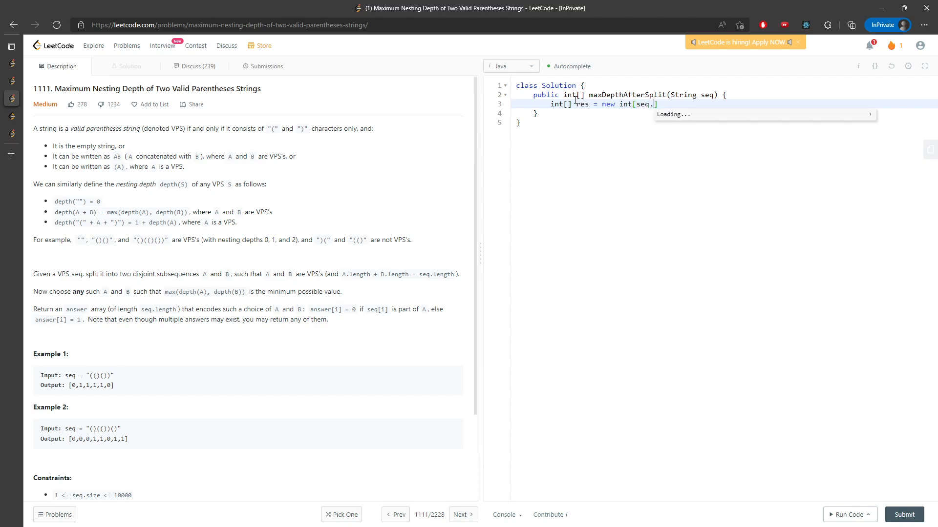
type("length()];")
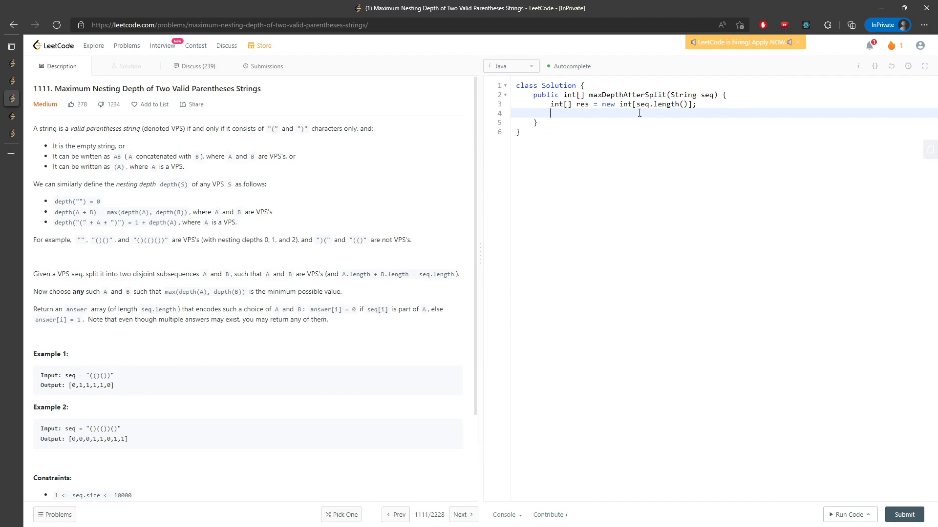
type("int lvl = 0;")
type("for")
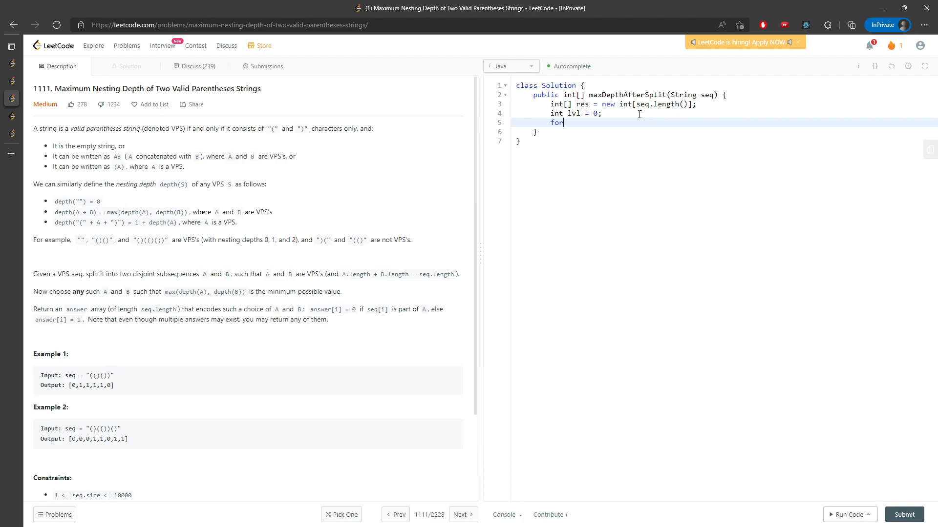
type("(int i = 0; i")
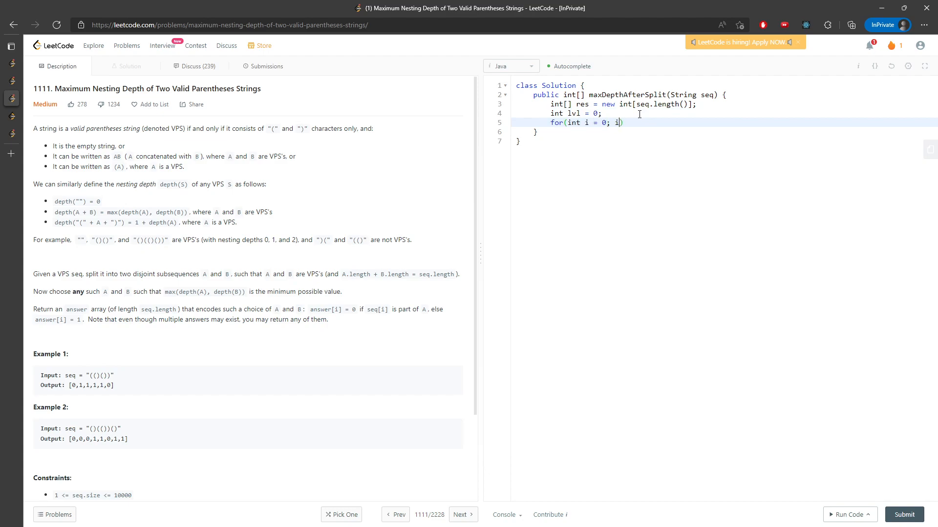
type("< seq.length()")
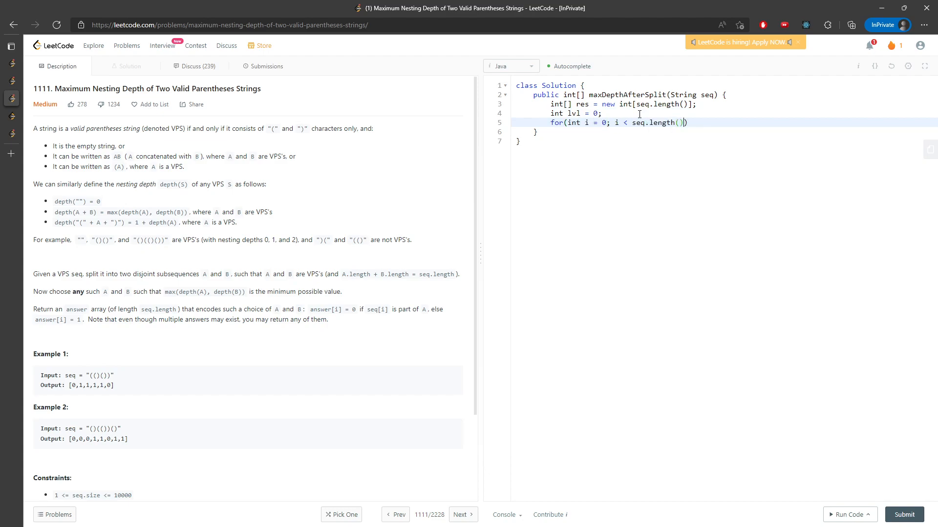
type("; i++){")
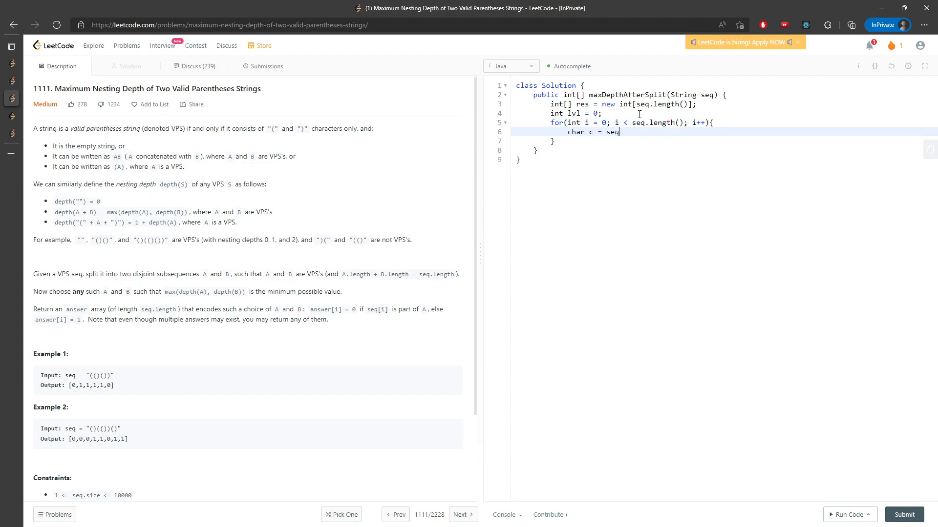
type(".charAt(i)")
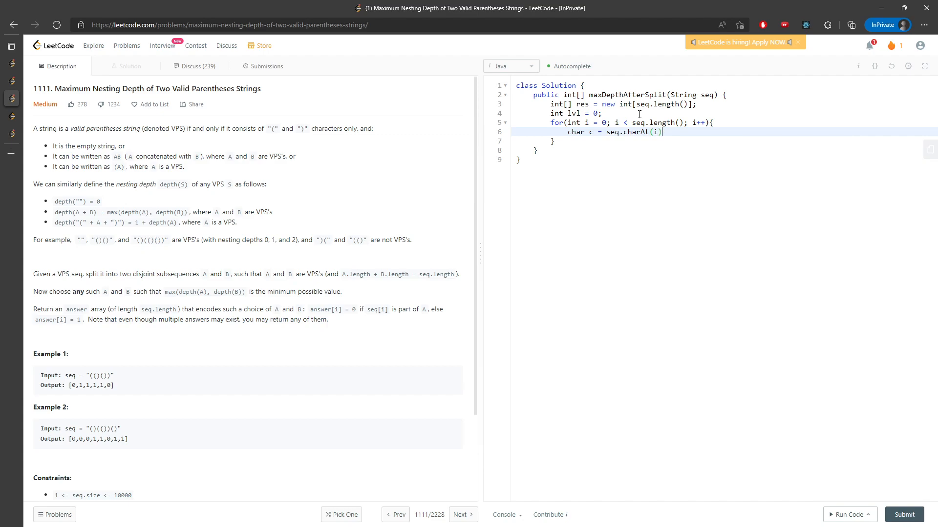
Assign res[i] = ++lvl%2 for '(' else lvl--%2, then return res
type("if(c == '(')")
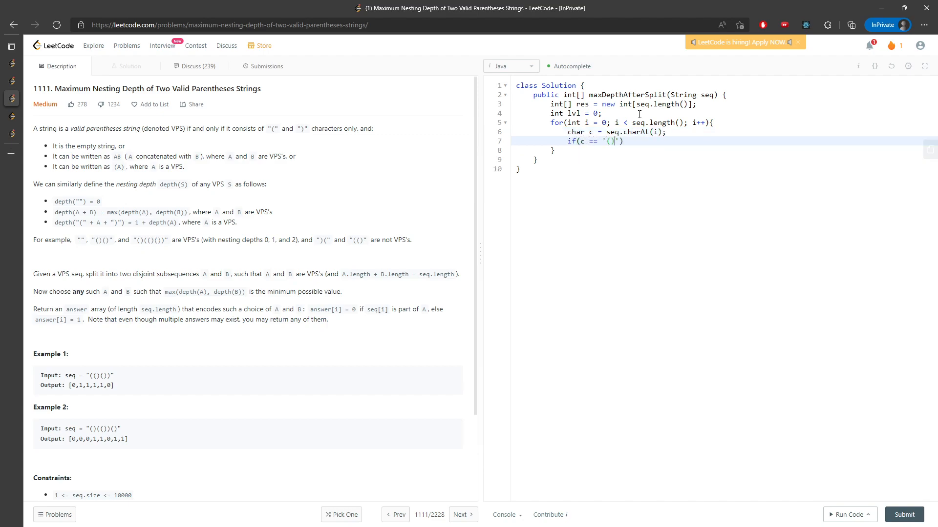
type("{")
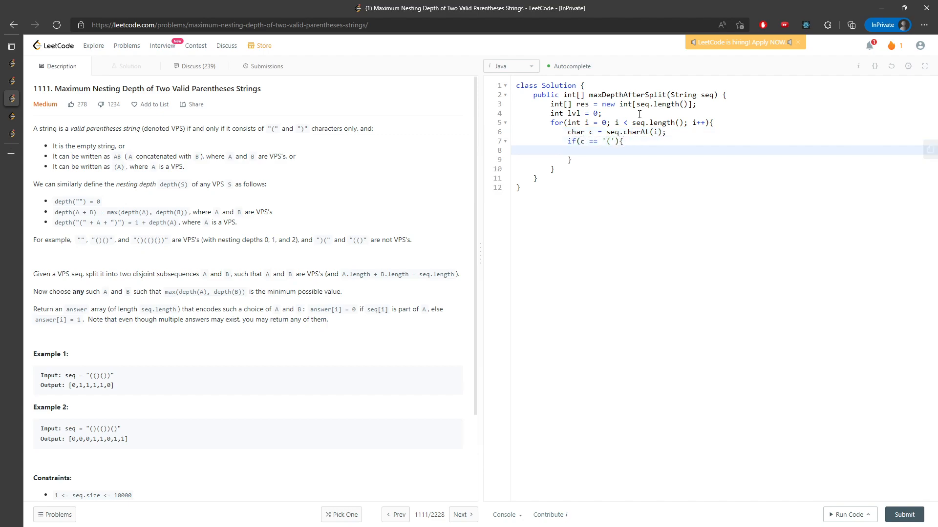
type("res[i] =")
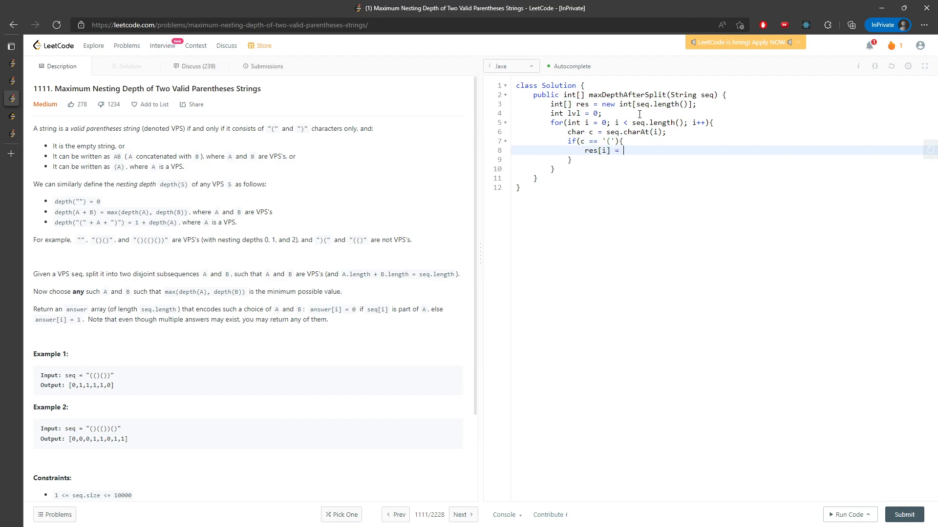
type("lvl")
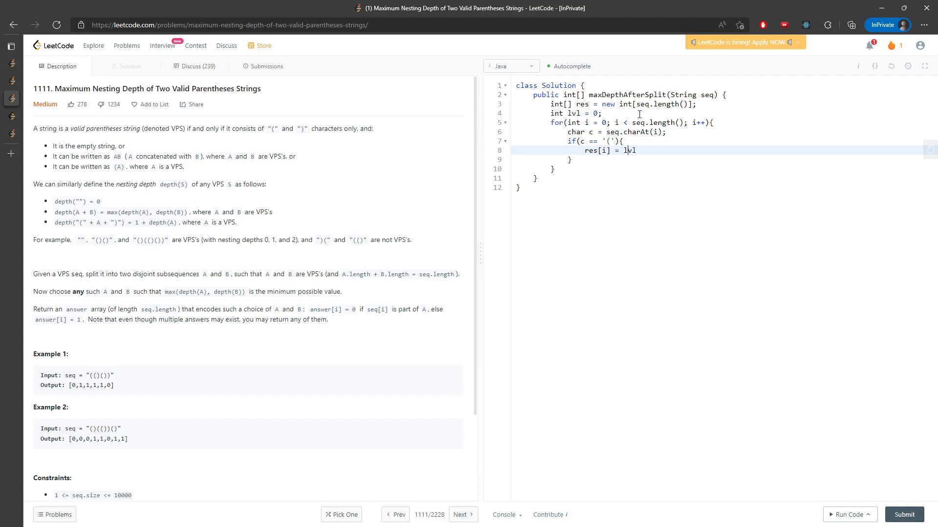
type("++")
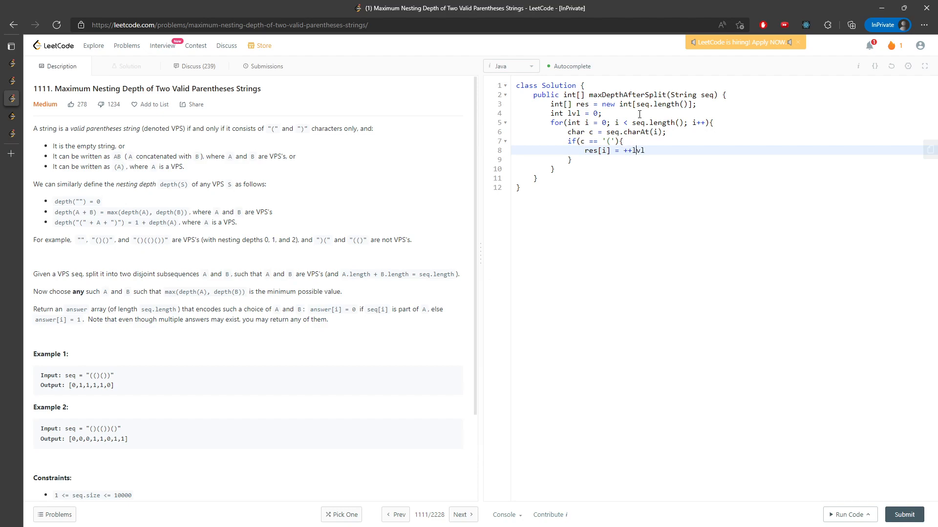
type("%2")
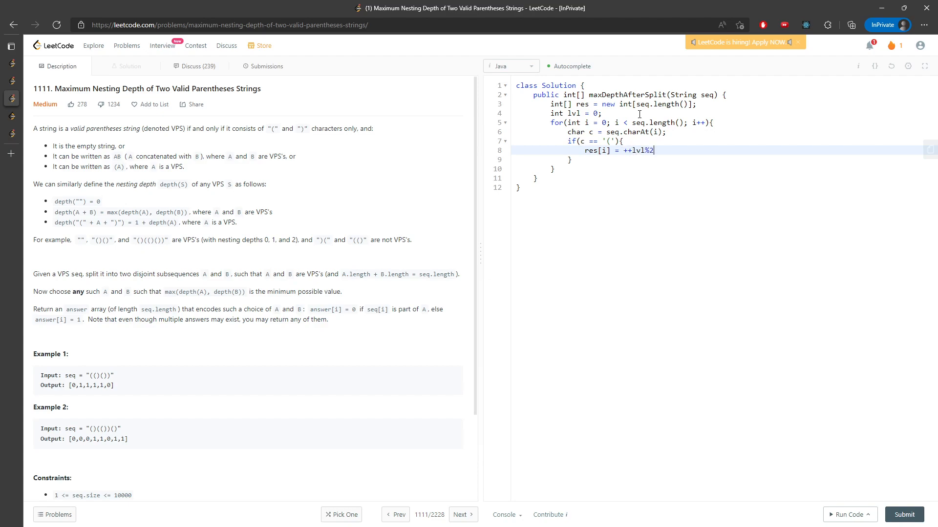
type(";")
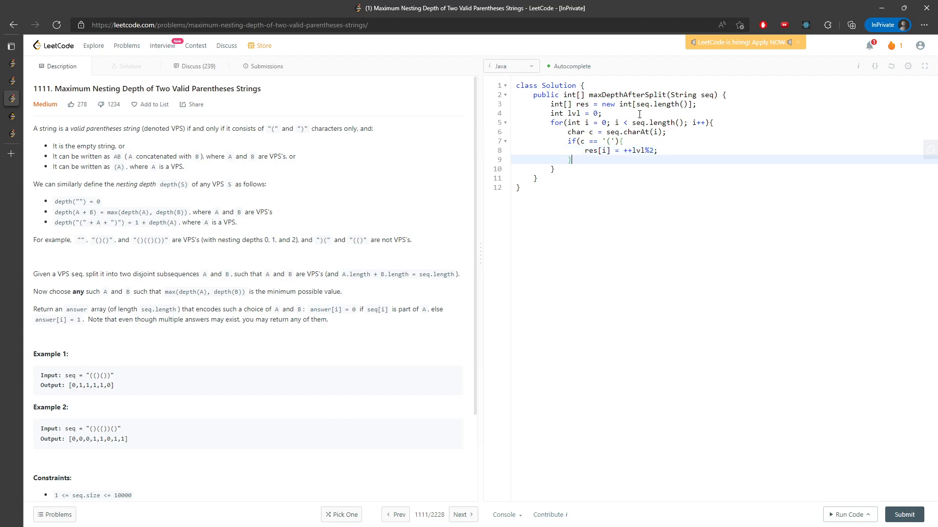
type("else{")
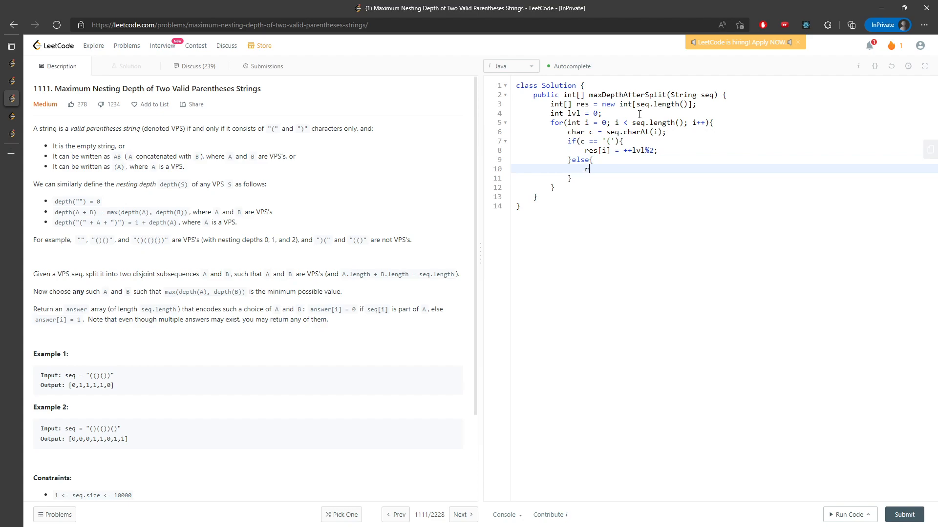
type("es[i] =")
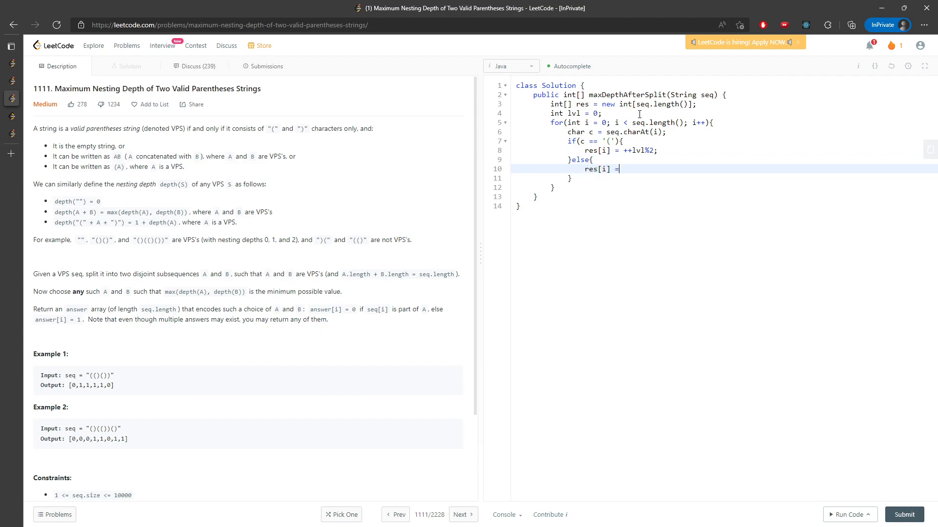
type("lvl--%2;")
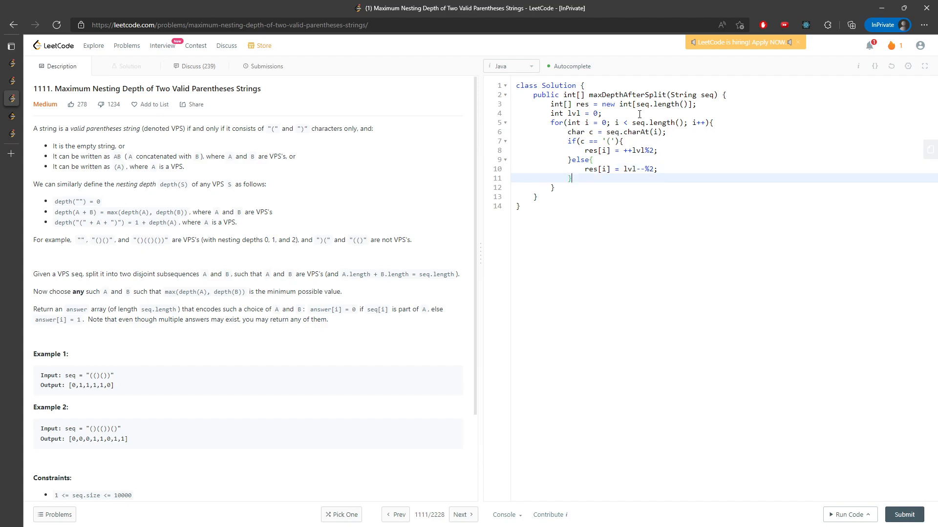
type("return res;")
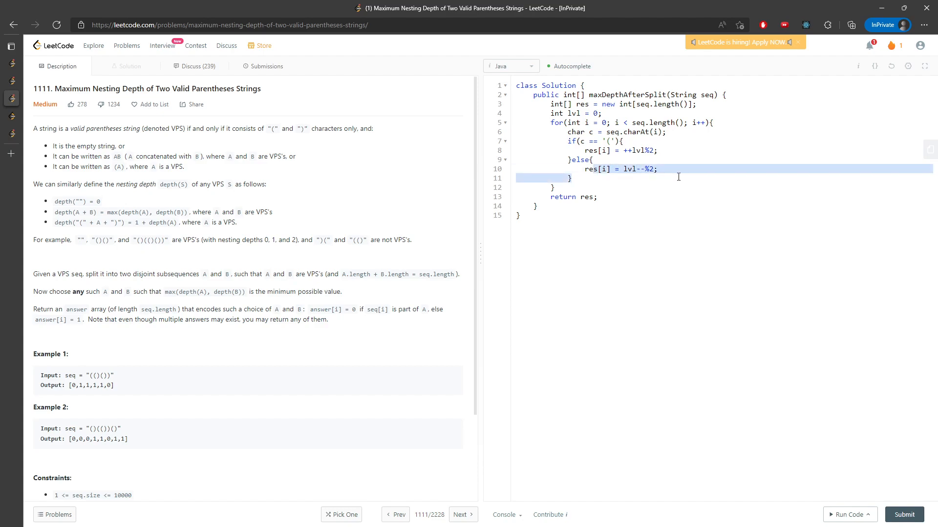
Run the solution on the examples, note it is accepted, and return to the description
left_click(847, 514)
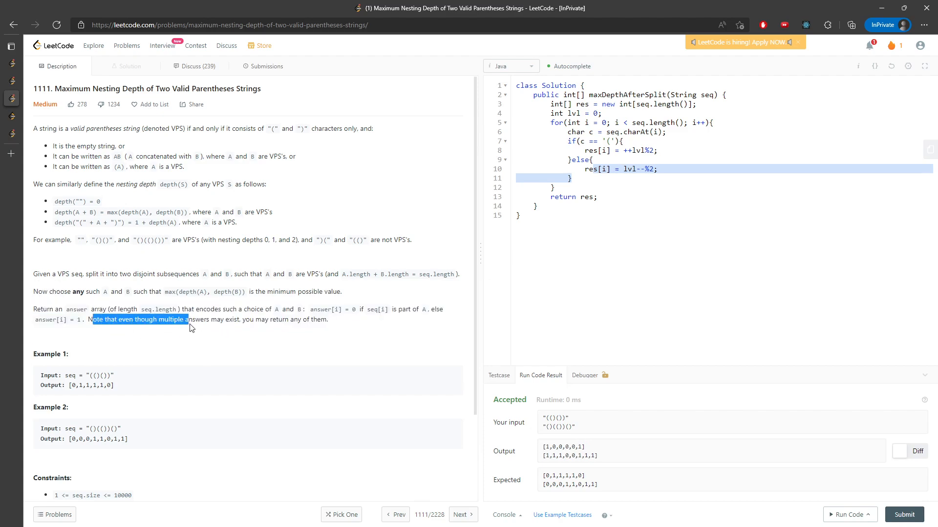
left_click_drag(188, 328, 272, 328)
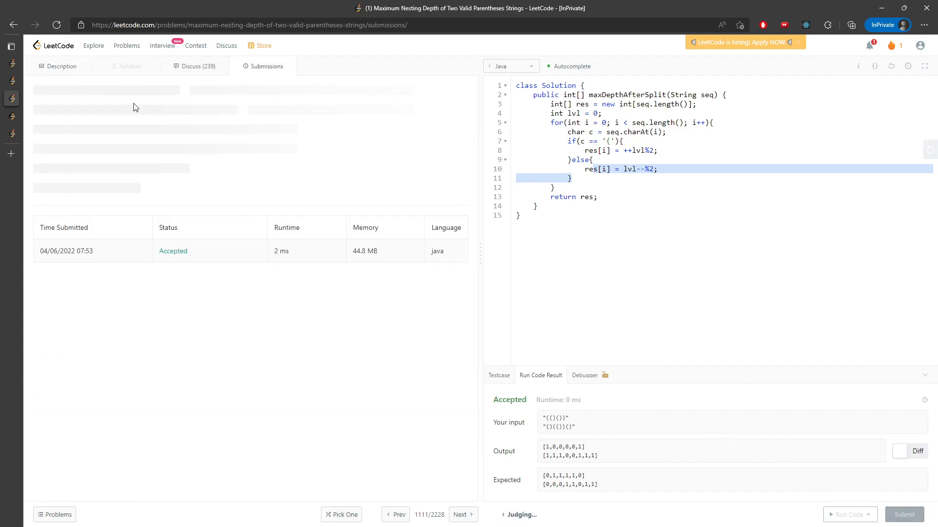
left_click(62, 66)
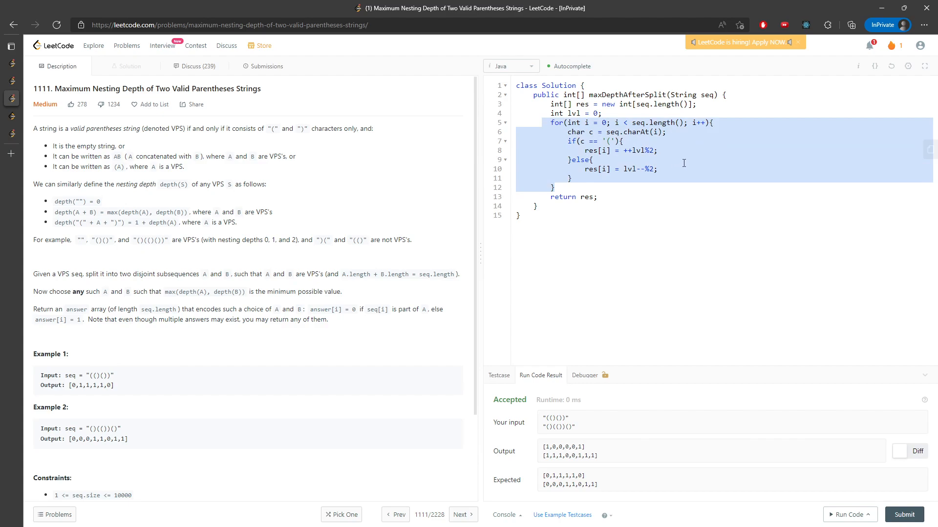
mouse_move(684, 163)
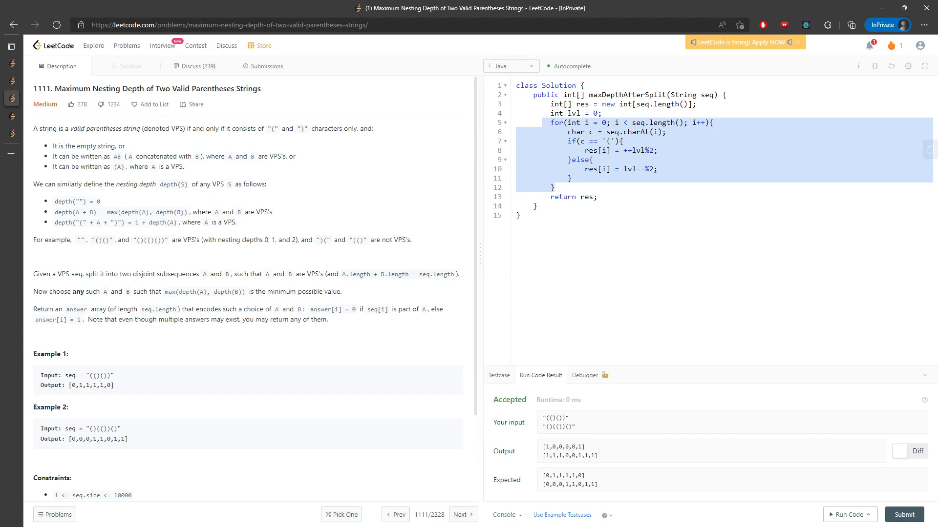